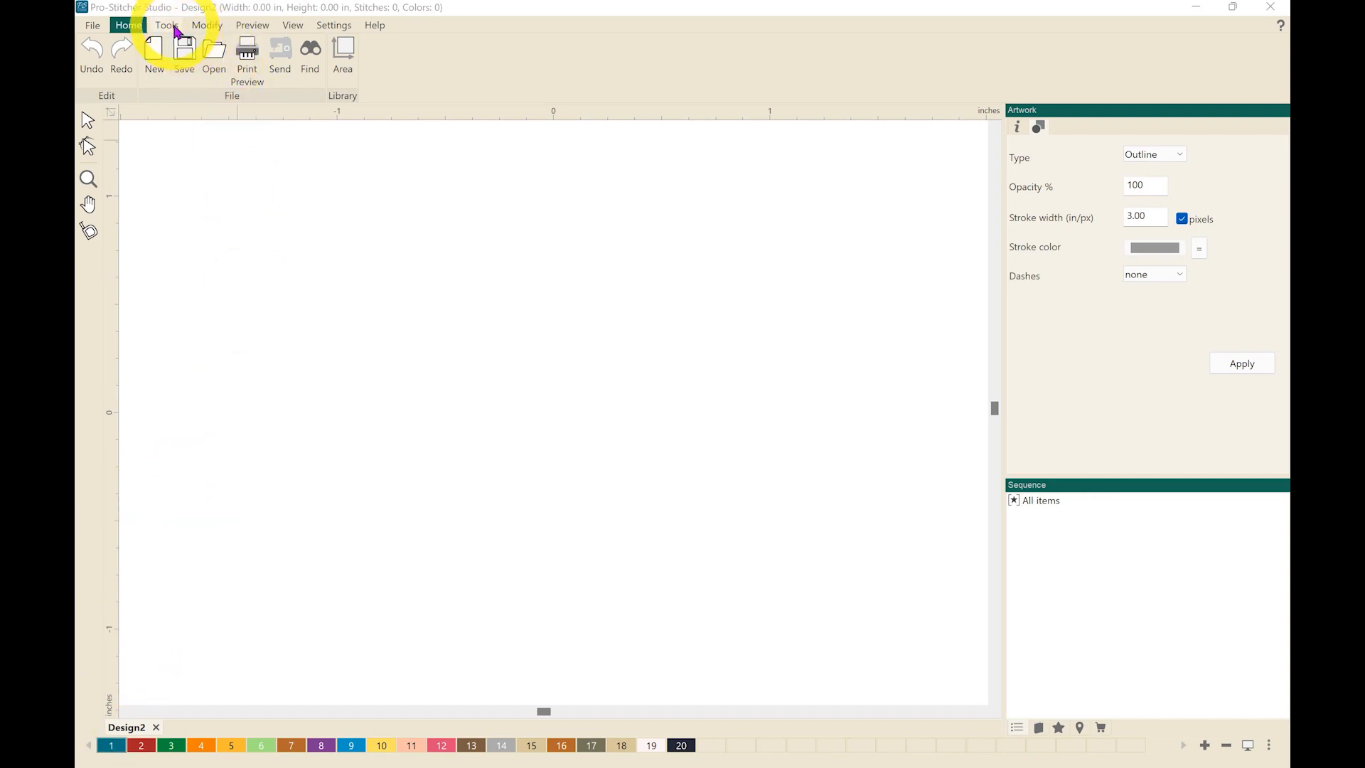
Step: Trace the house and door corners as straight Line segments to form the outline
click(166, 24)
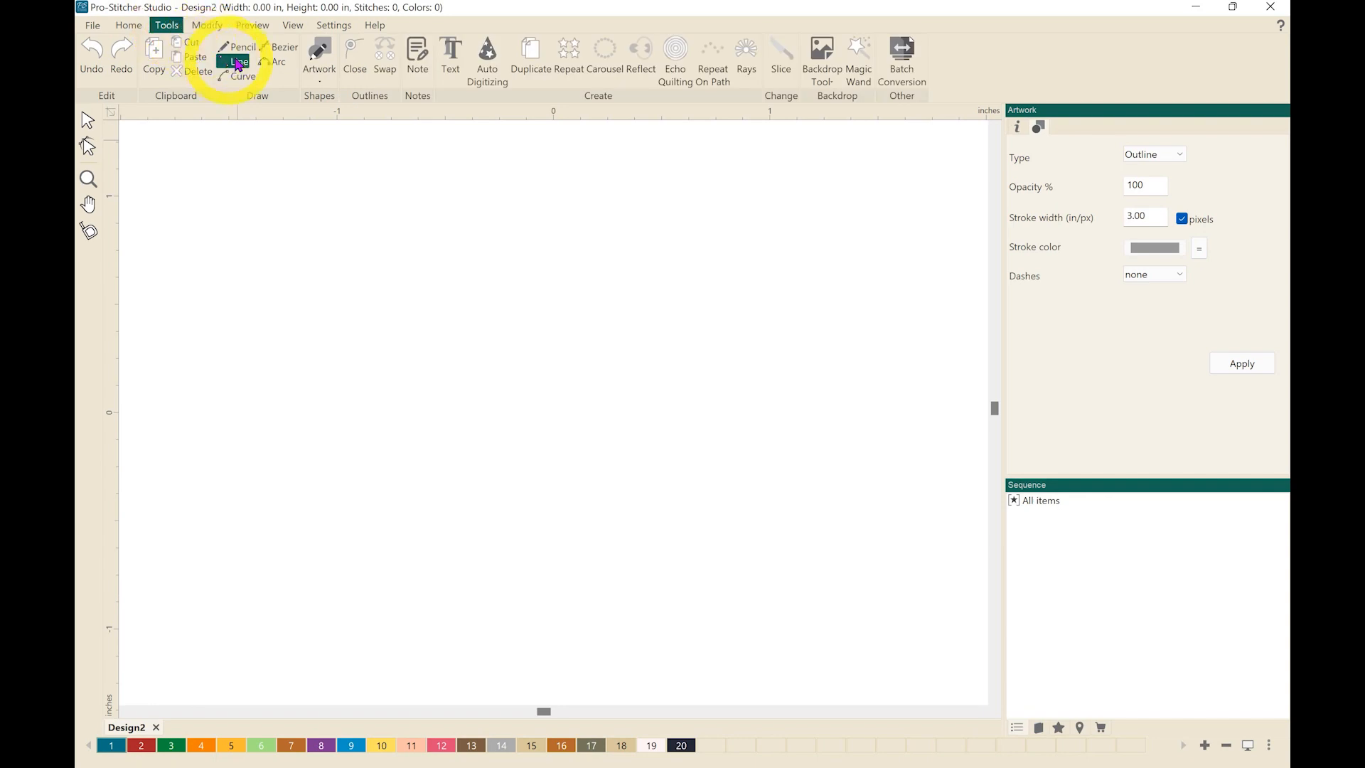
click(237, 61)
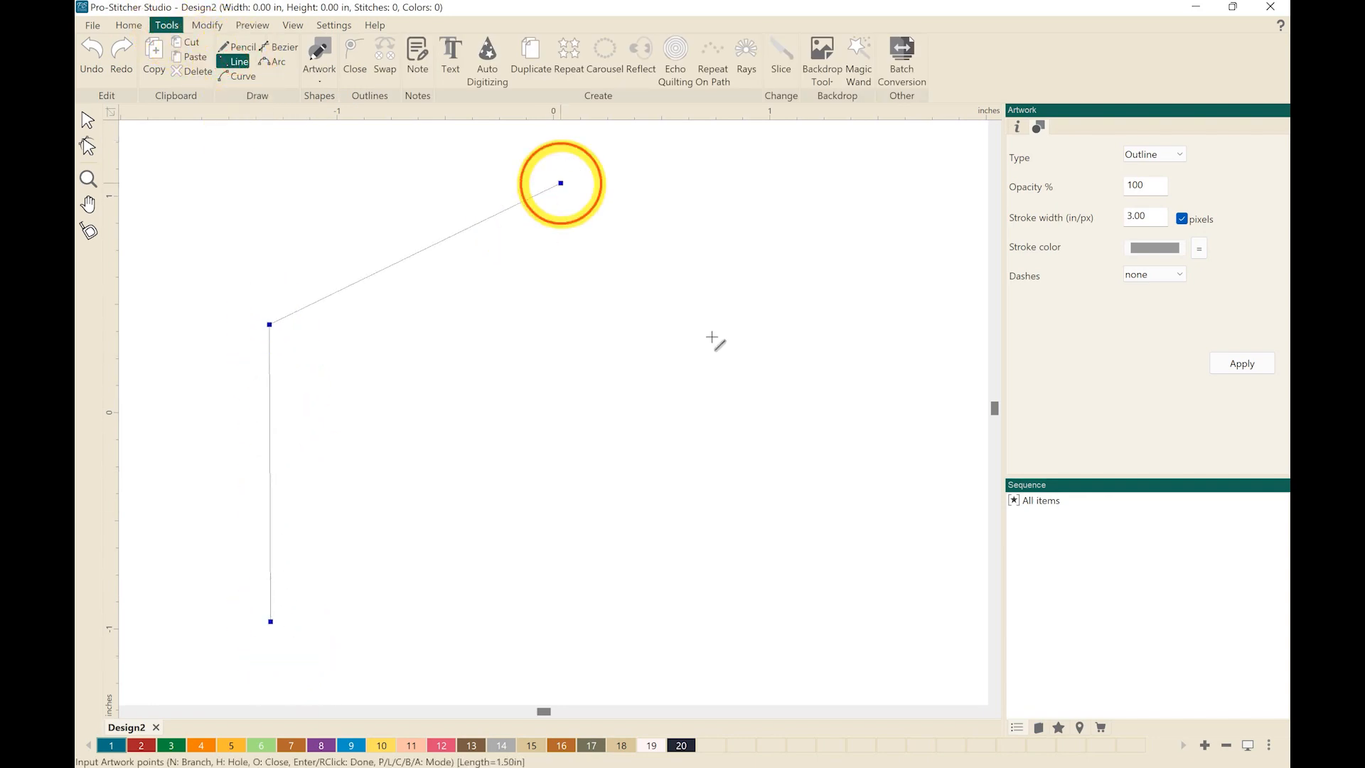
click(711, 337)
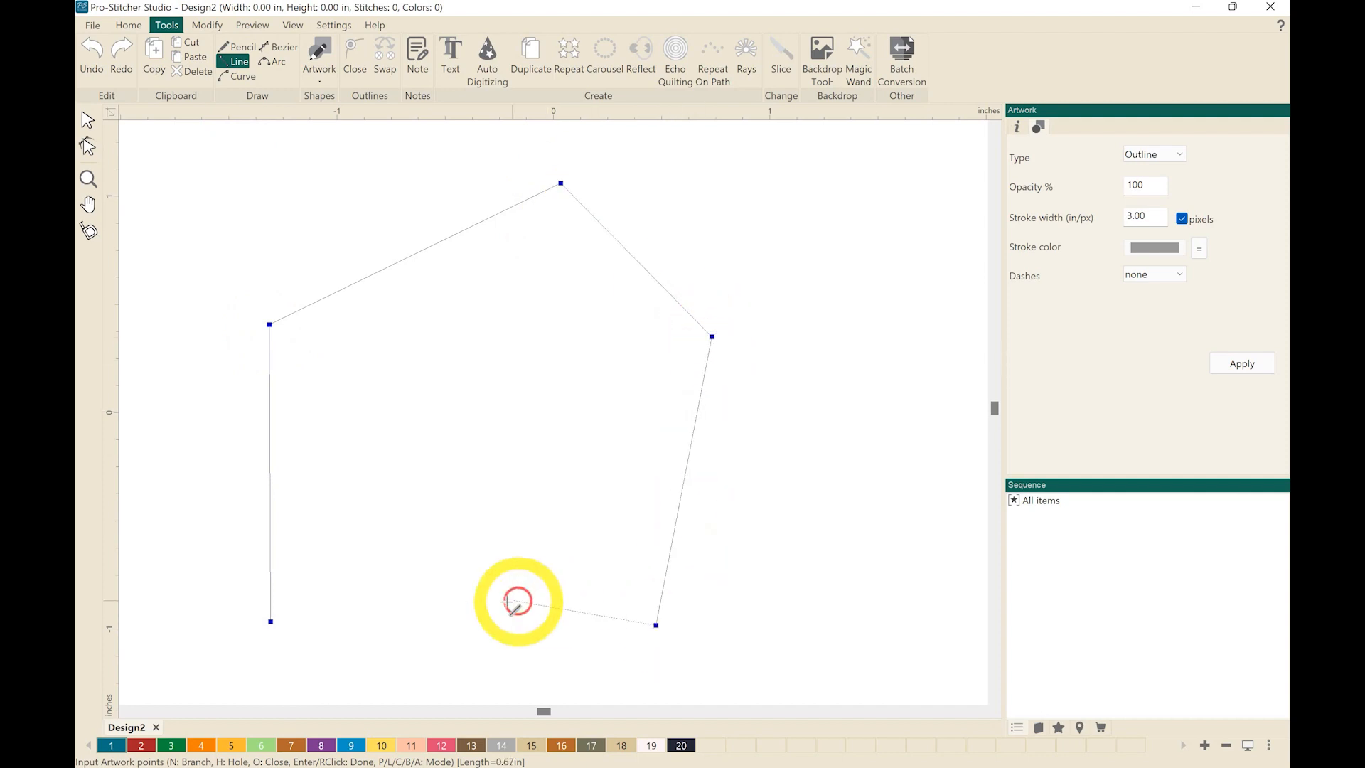
click(518, 601)
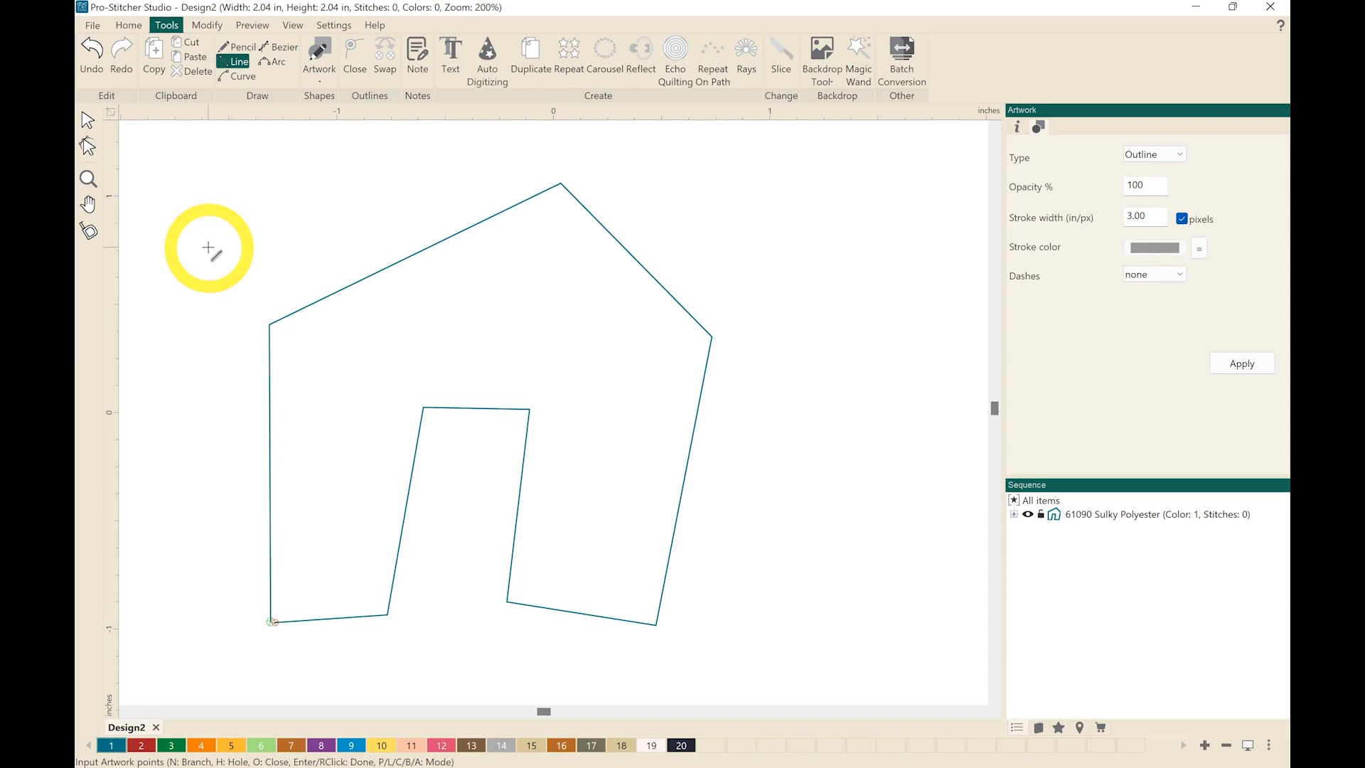
mouse_move(90, 146)
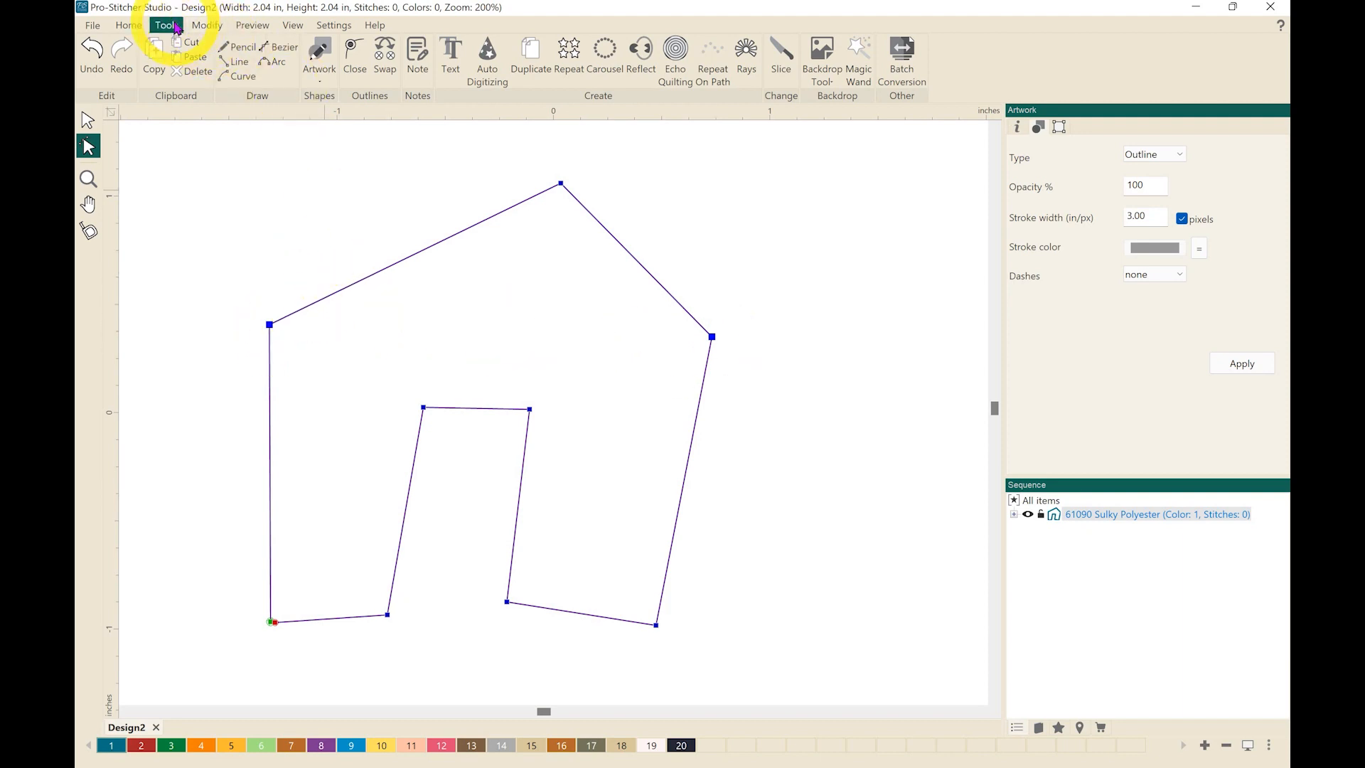
Step: Apply Align Top to the two selected roof corners
click(207, 24)
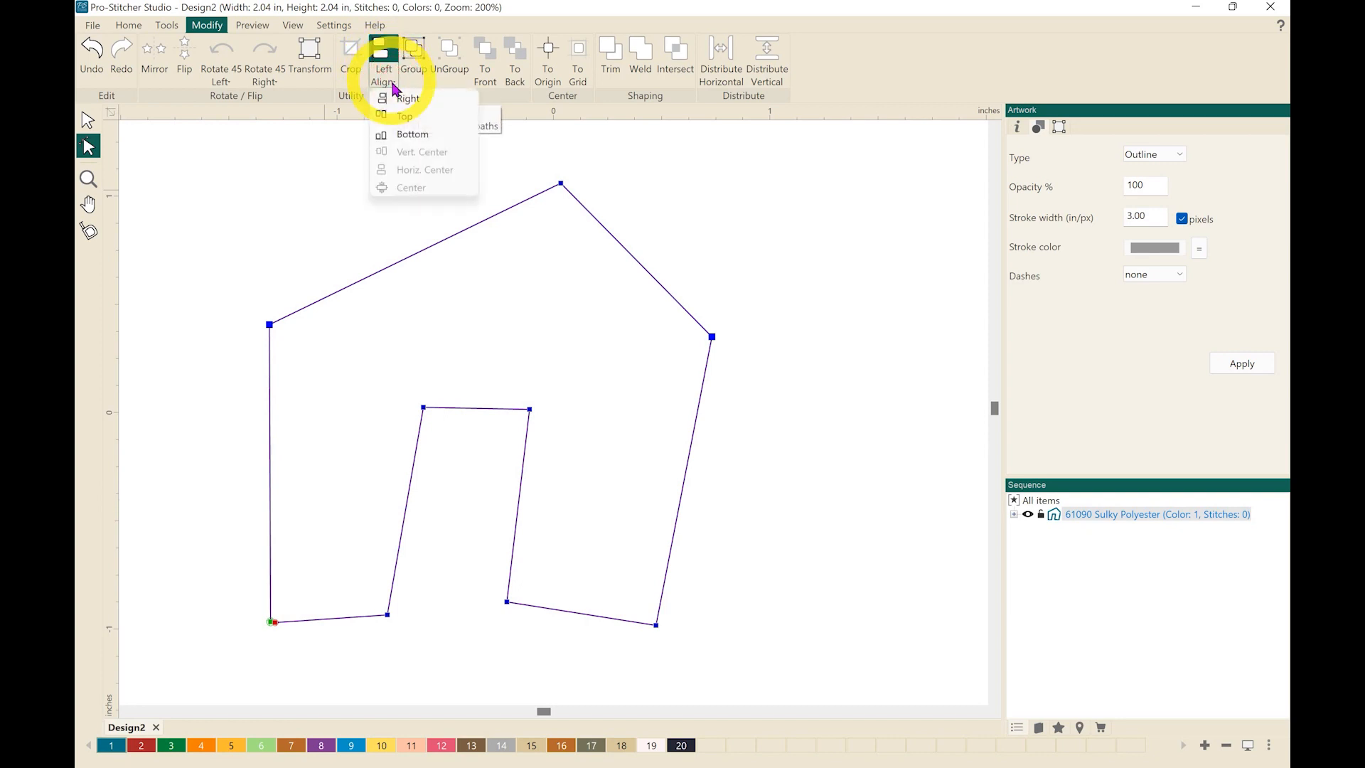
mouse_move(410, 116)
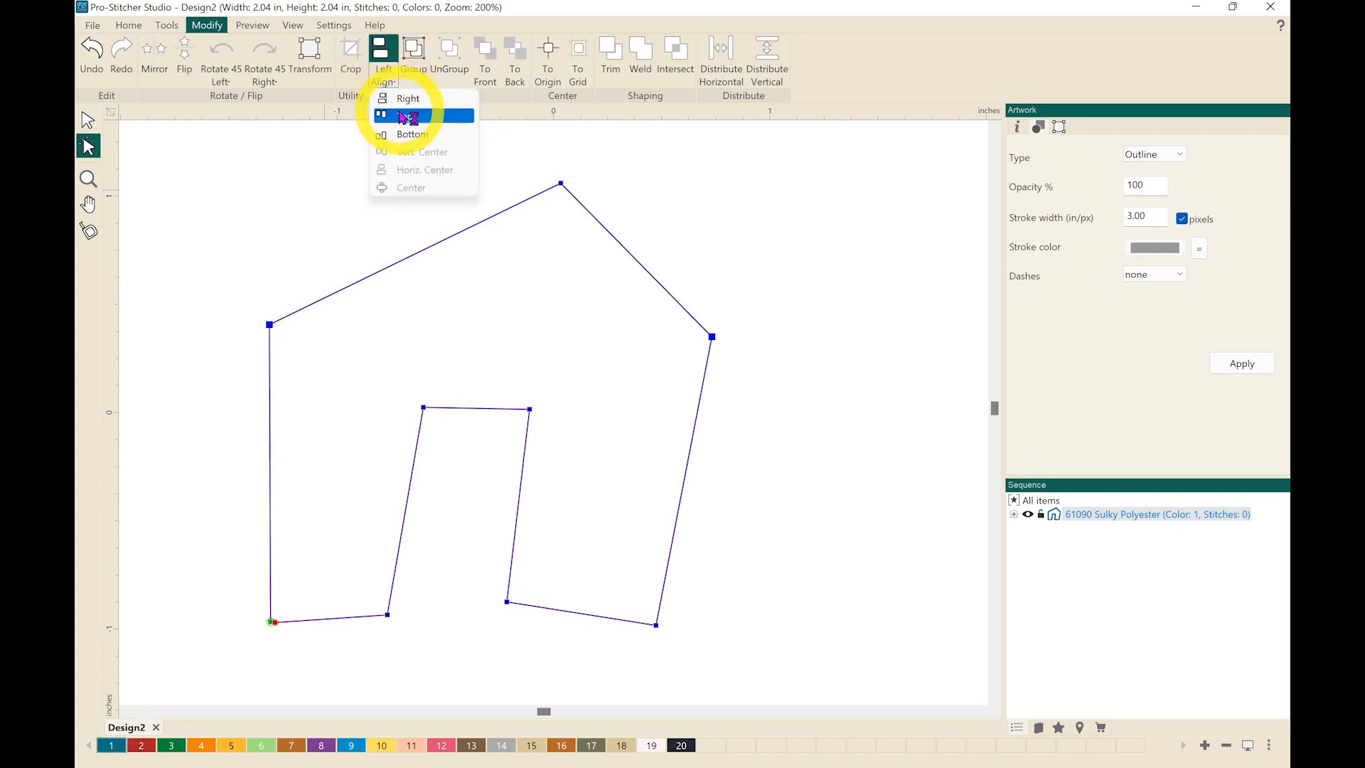
click(411, 116)
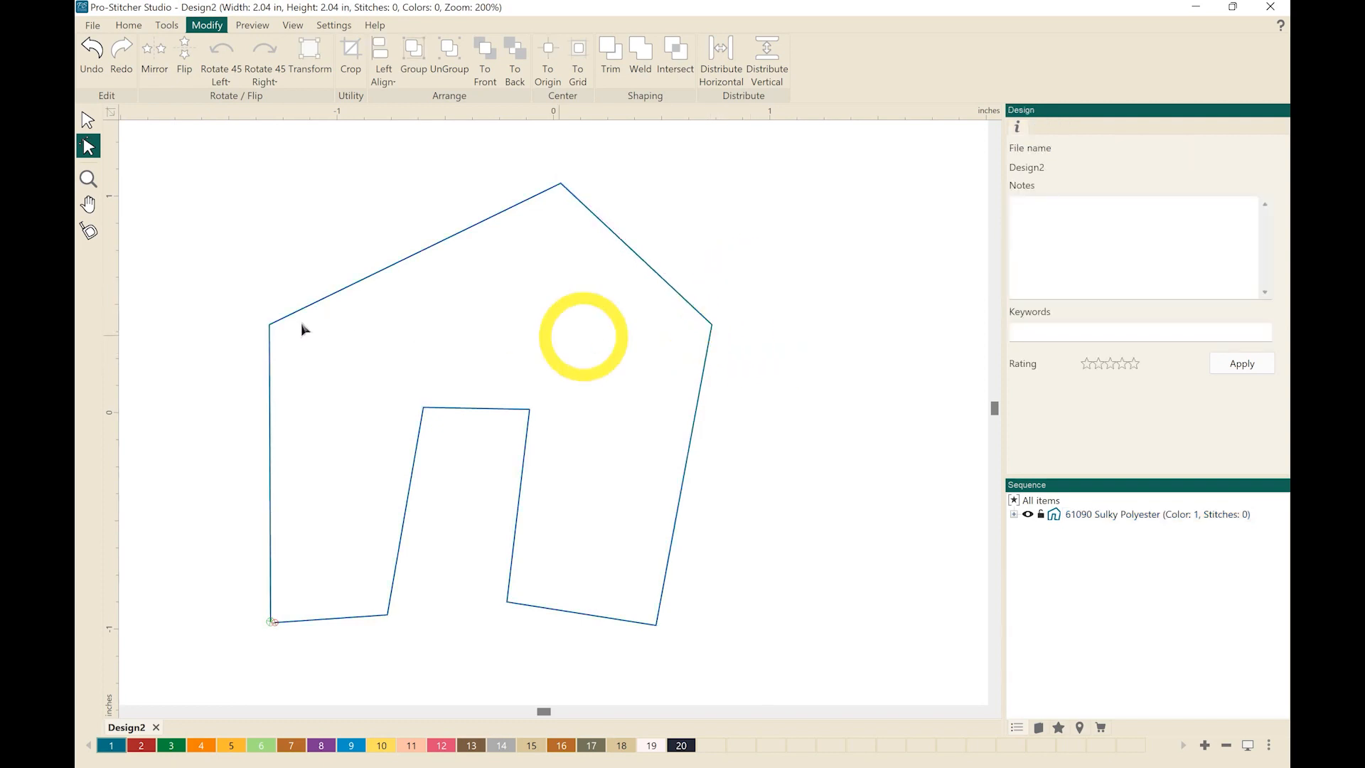
Step: Select the door's two top corners and align them to the top
drag(582, 338, 305, 335)
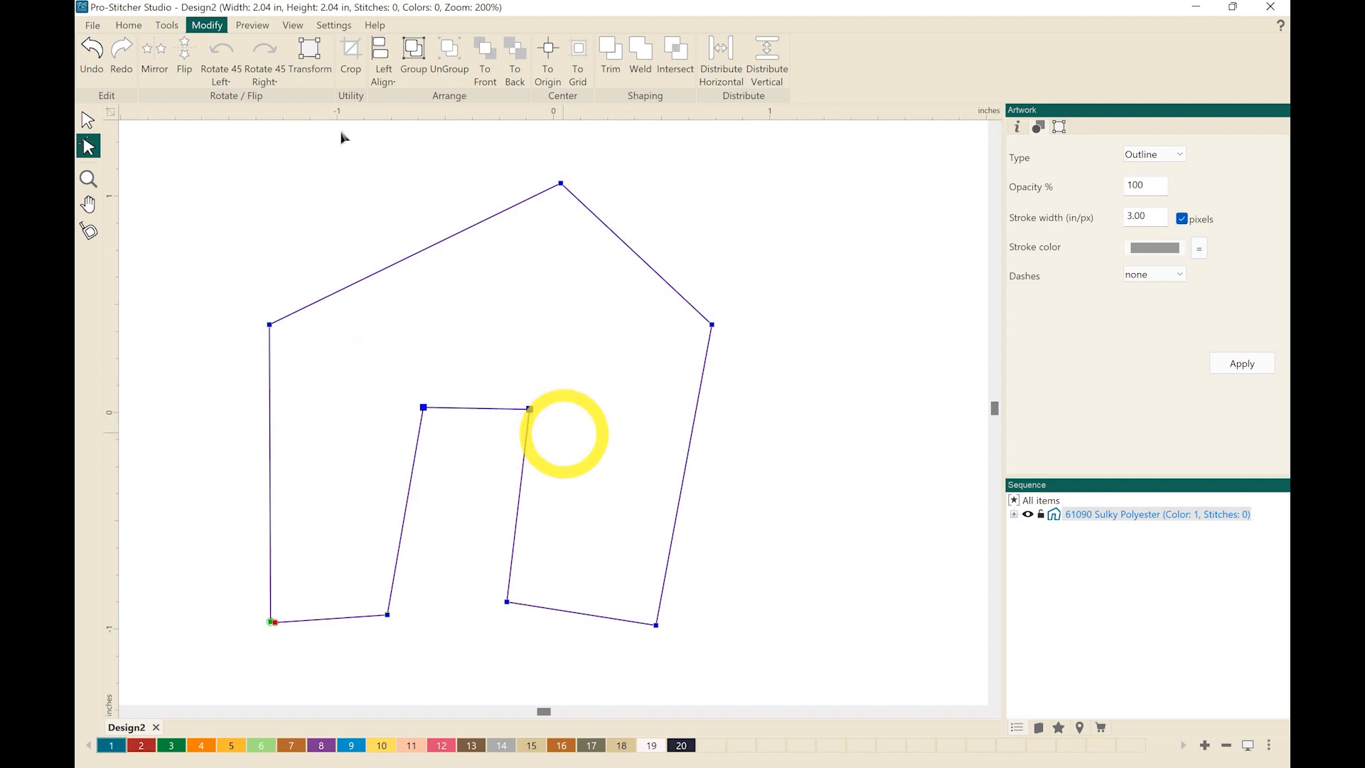
click(383, 54)
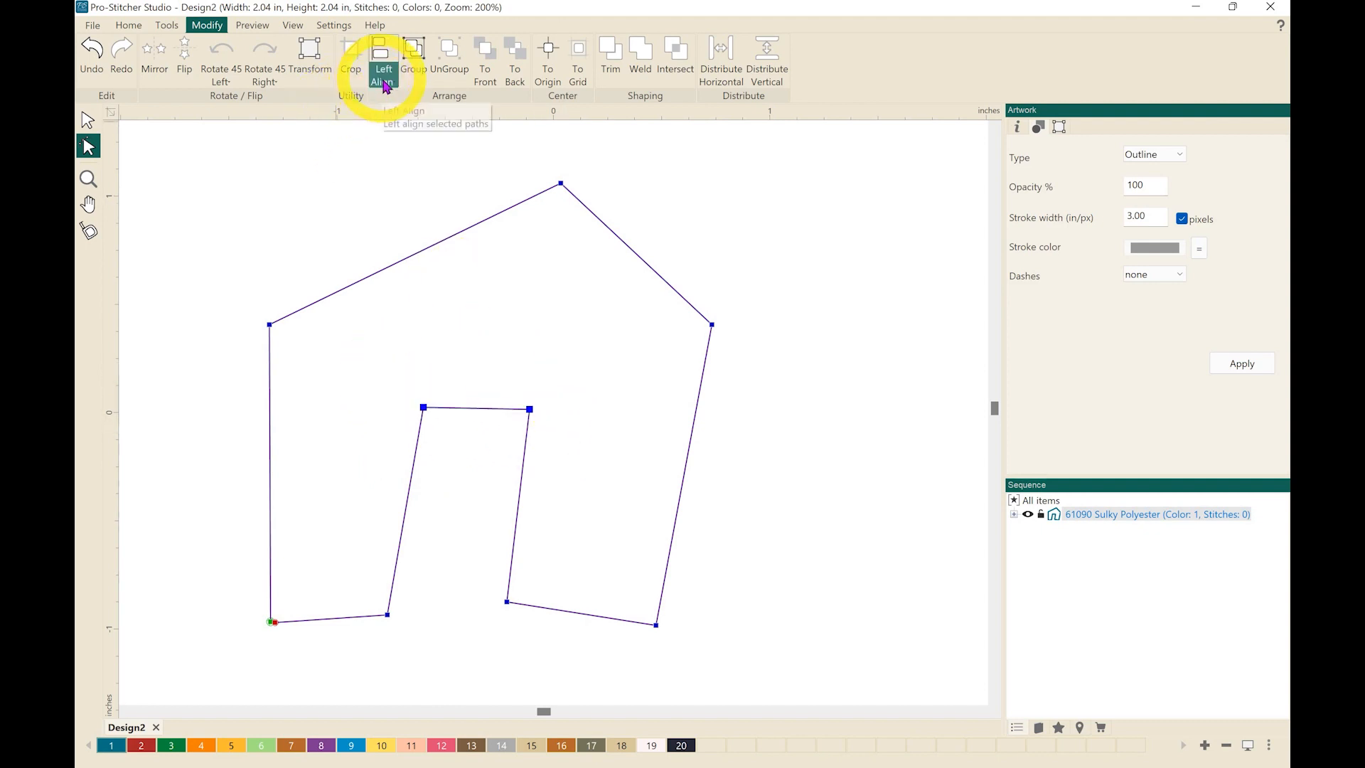
click(384, 69)
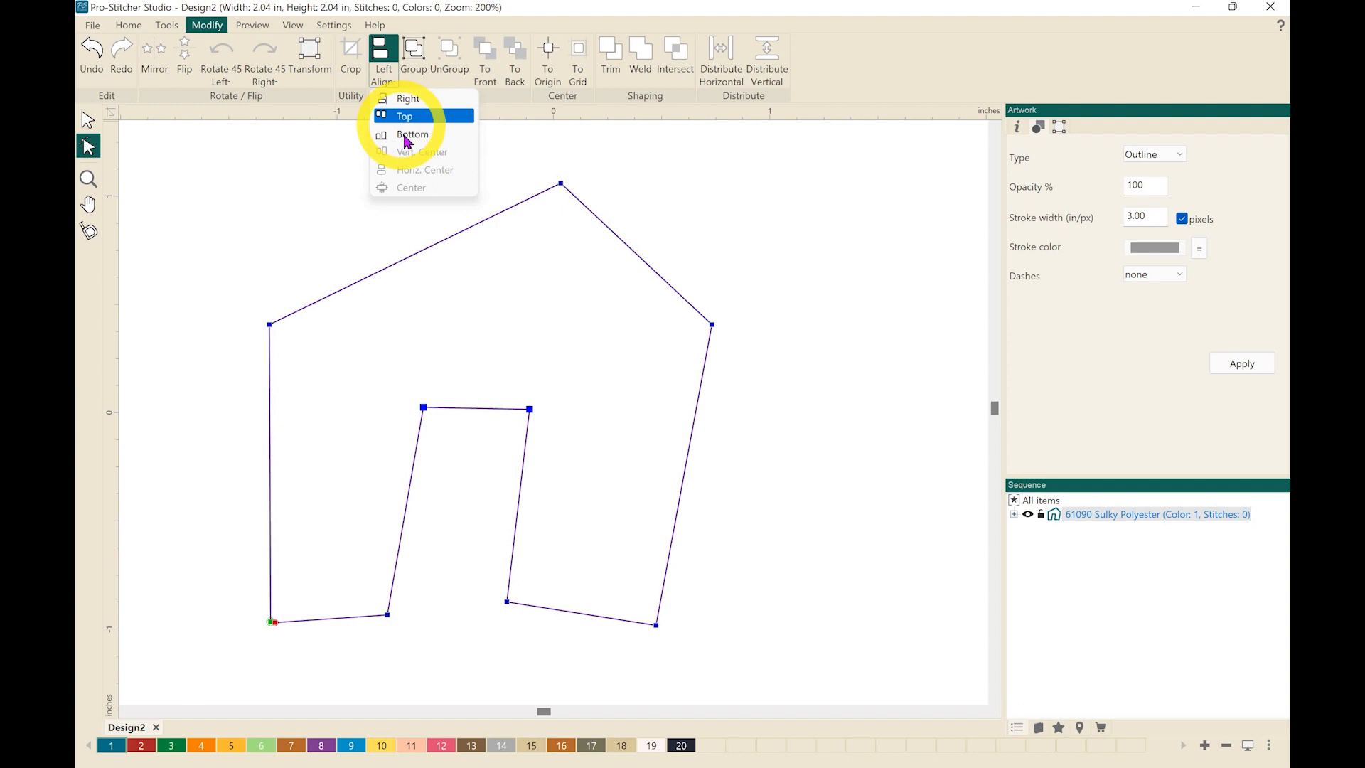
mouse_move(413, 140)
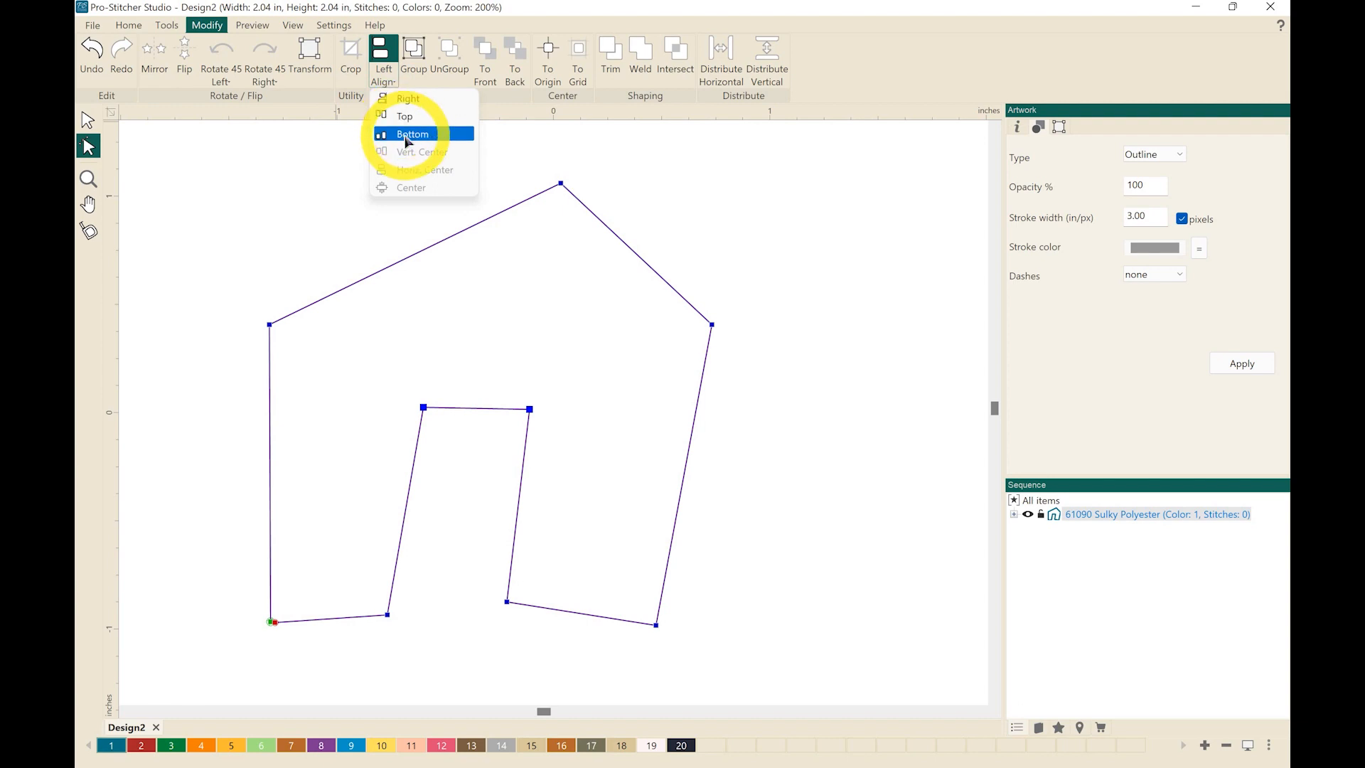
click(412, 135)
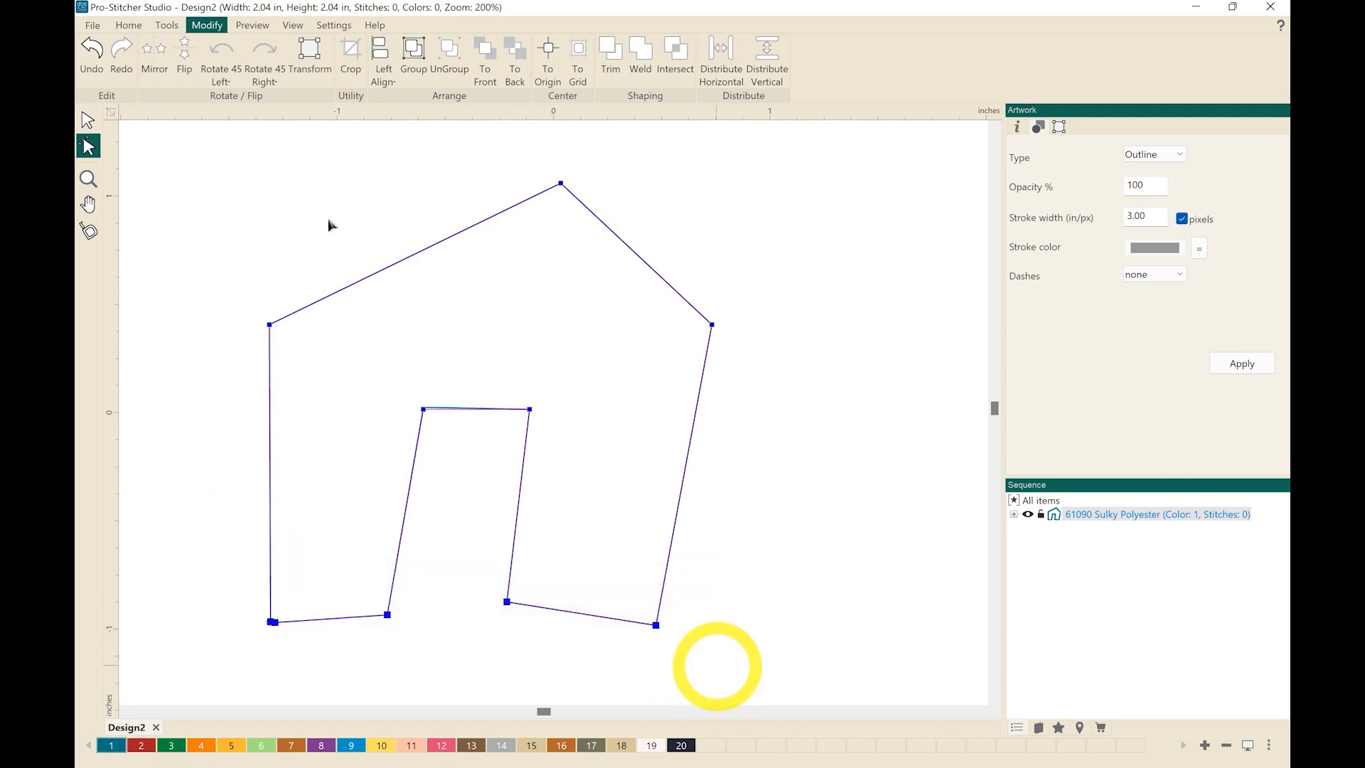
Step: Align all the base corners of the house to the bottom
click(383, 59)
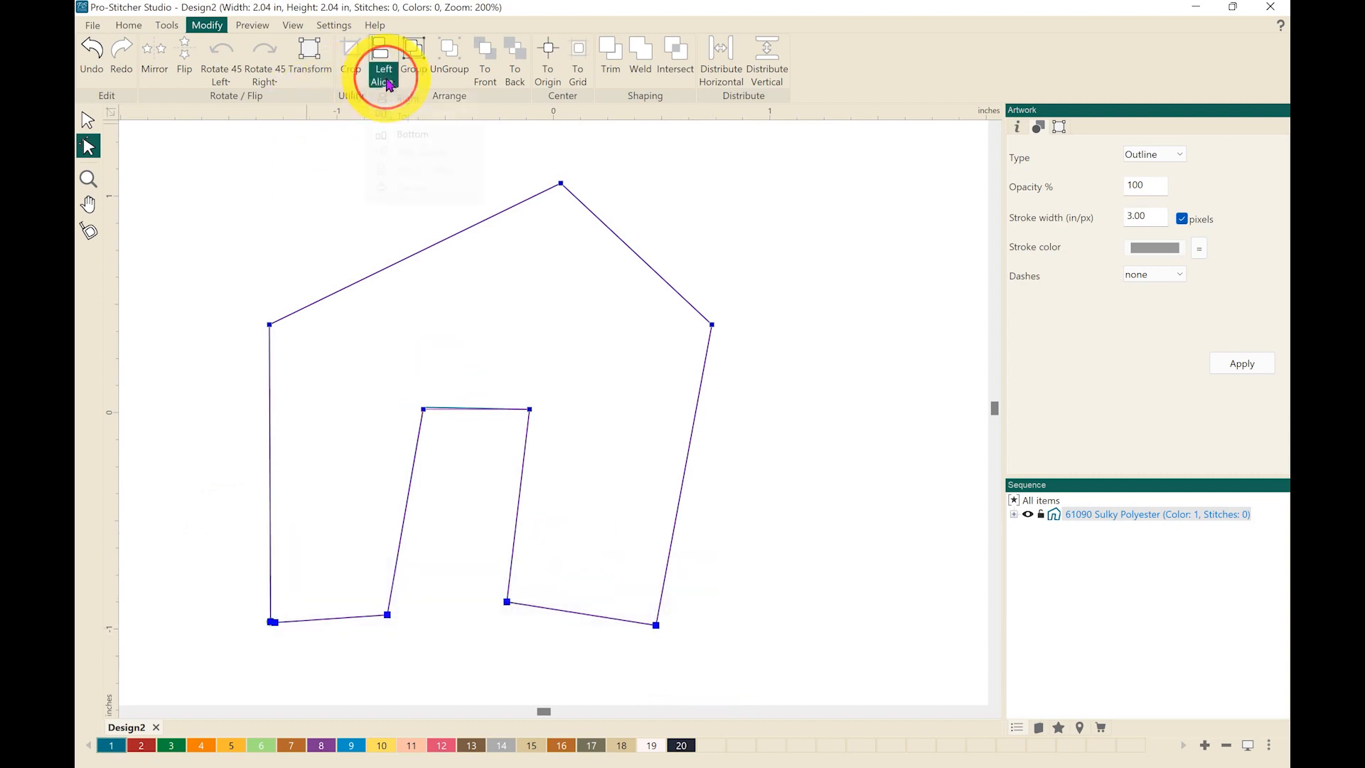
click(384, 74)
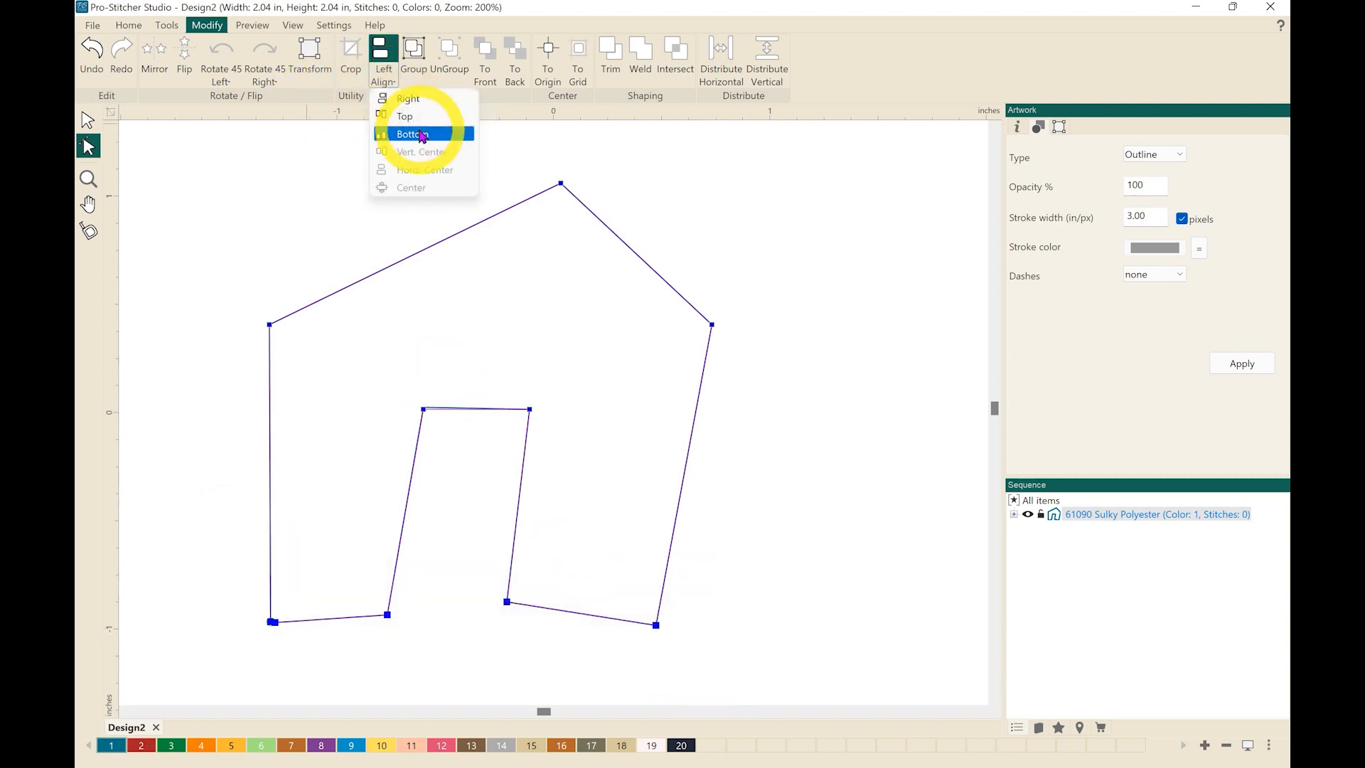
click(412, 133)
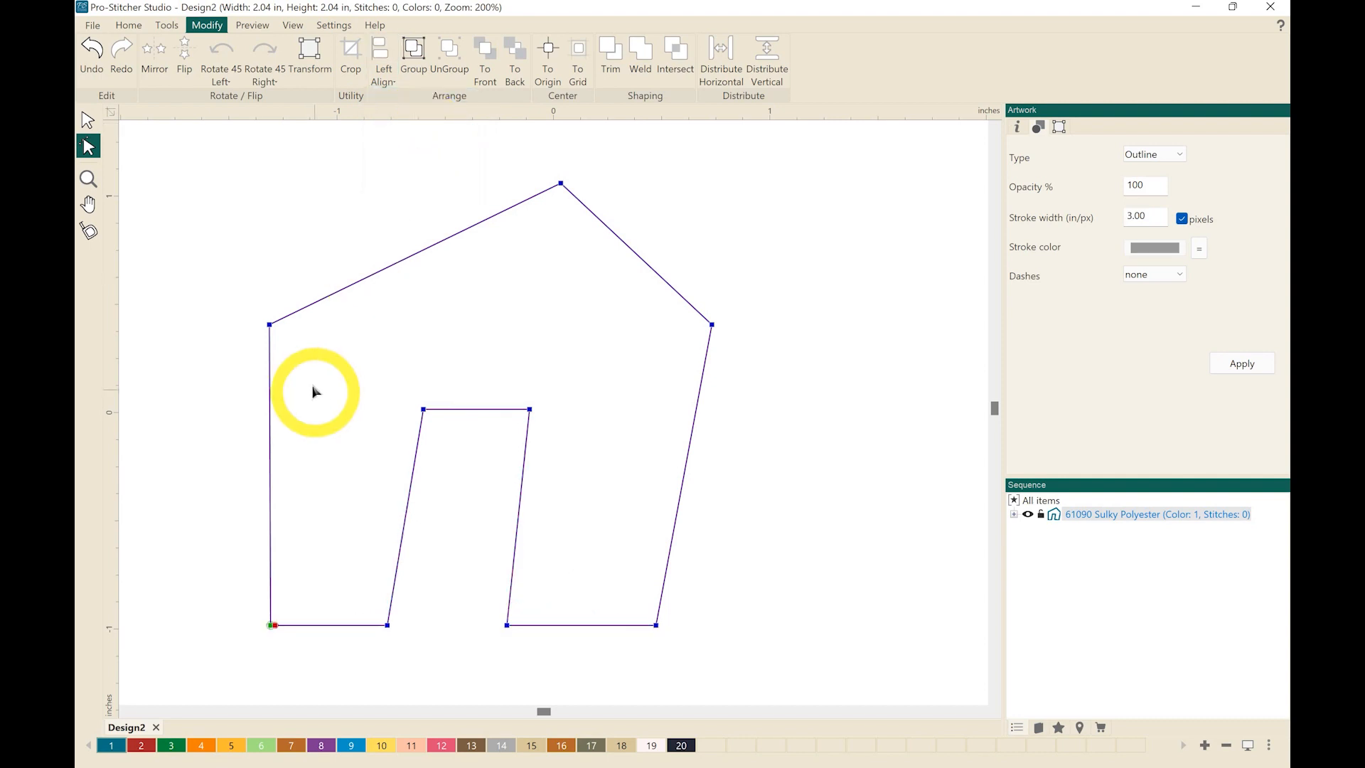
mouse_move(277, 320)
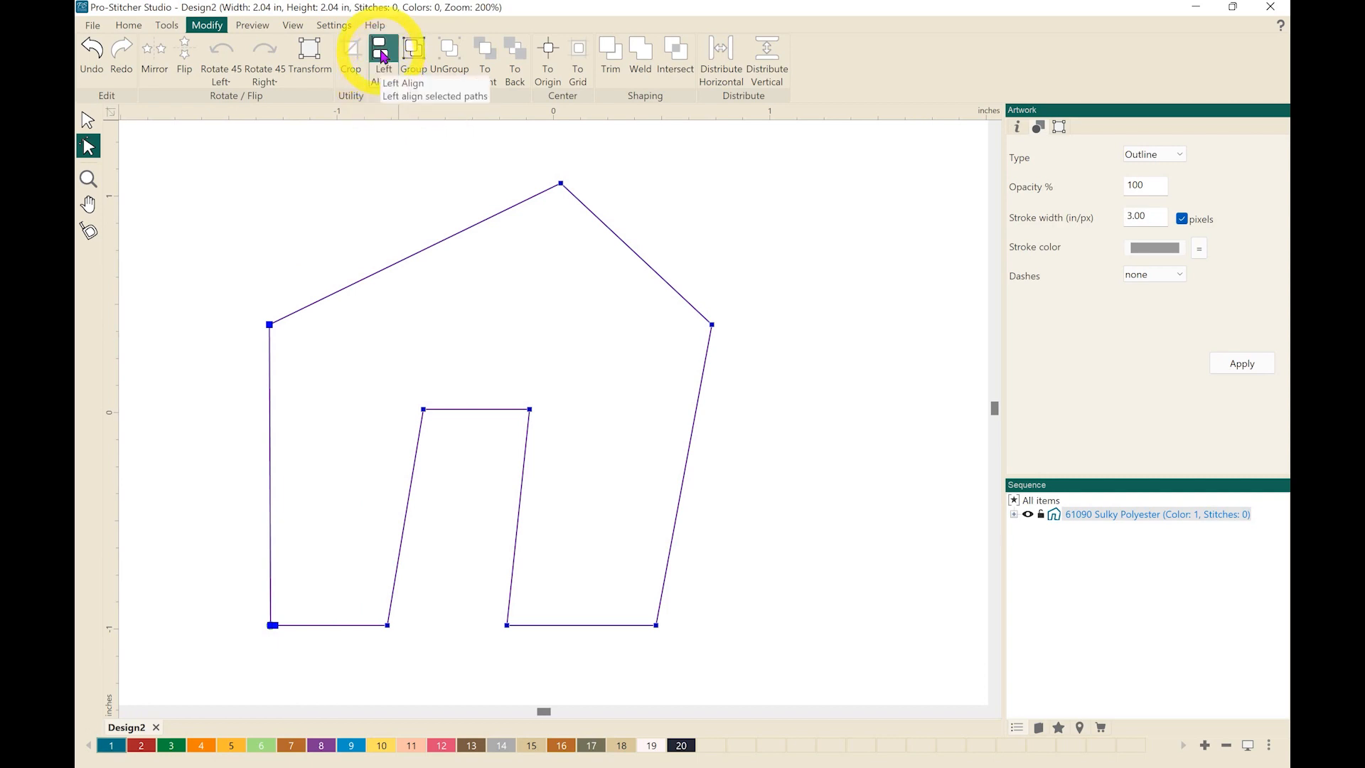
Step: Left-align the wall corners and the door's left corners so the sides stand upright
click(384, 52)
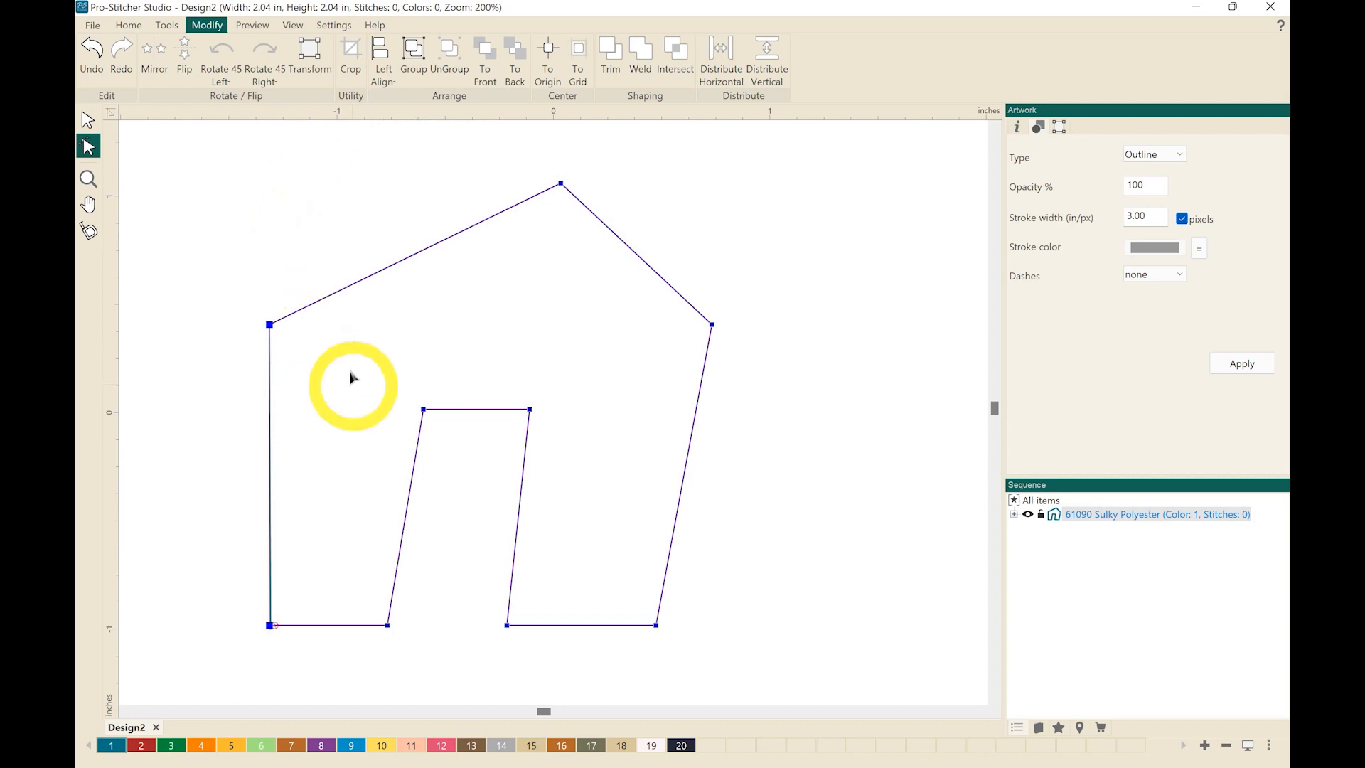
drag(352, 379, 466, 679)
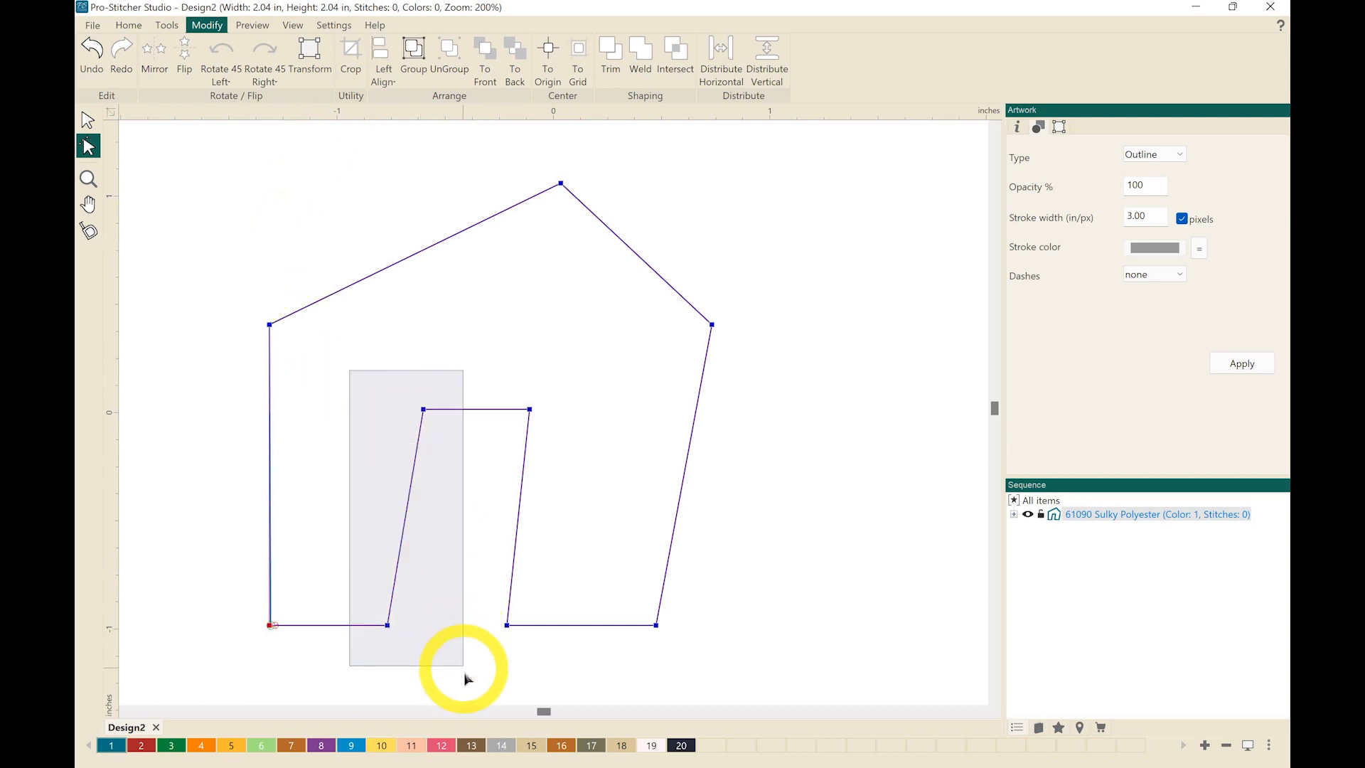
click(383, 52)
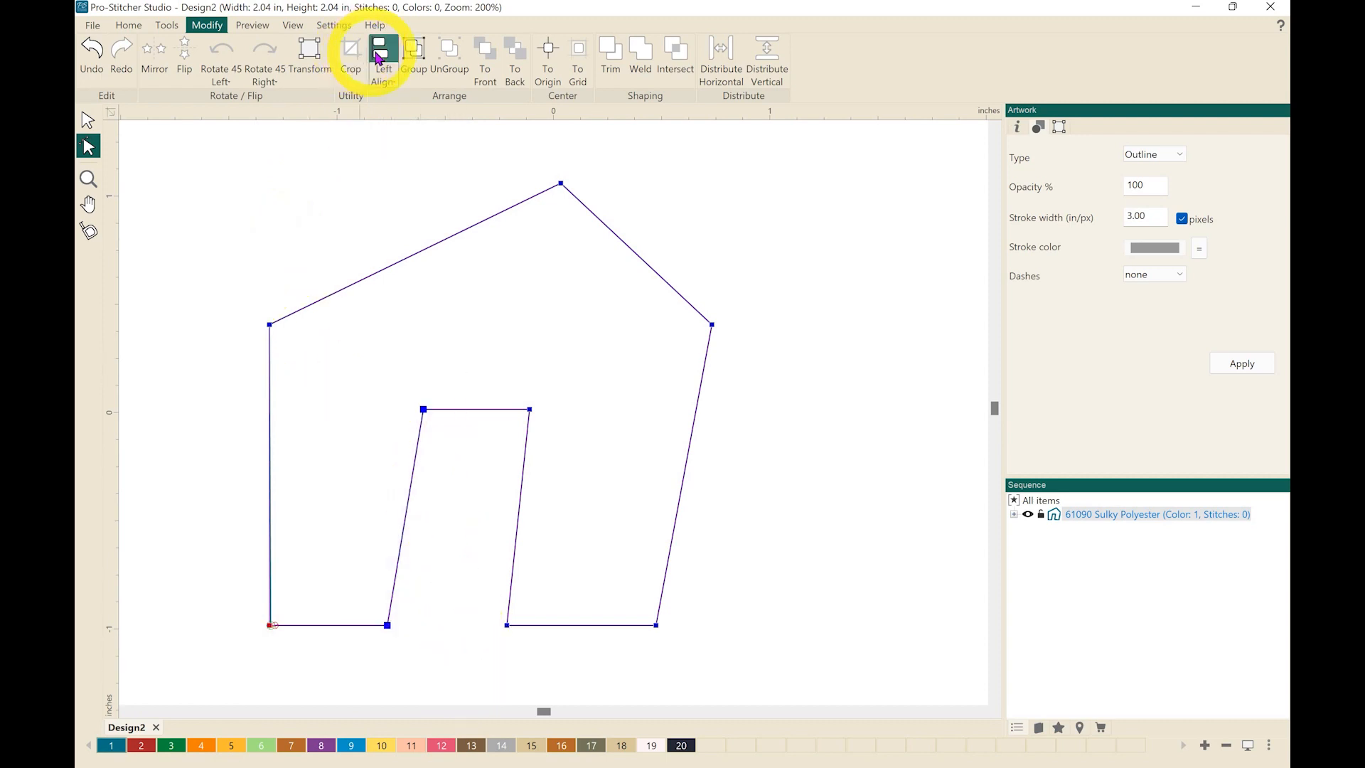
click(383, 51)
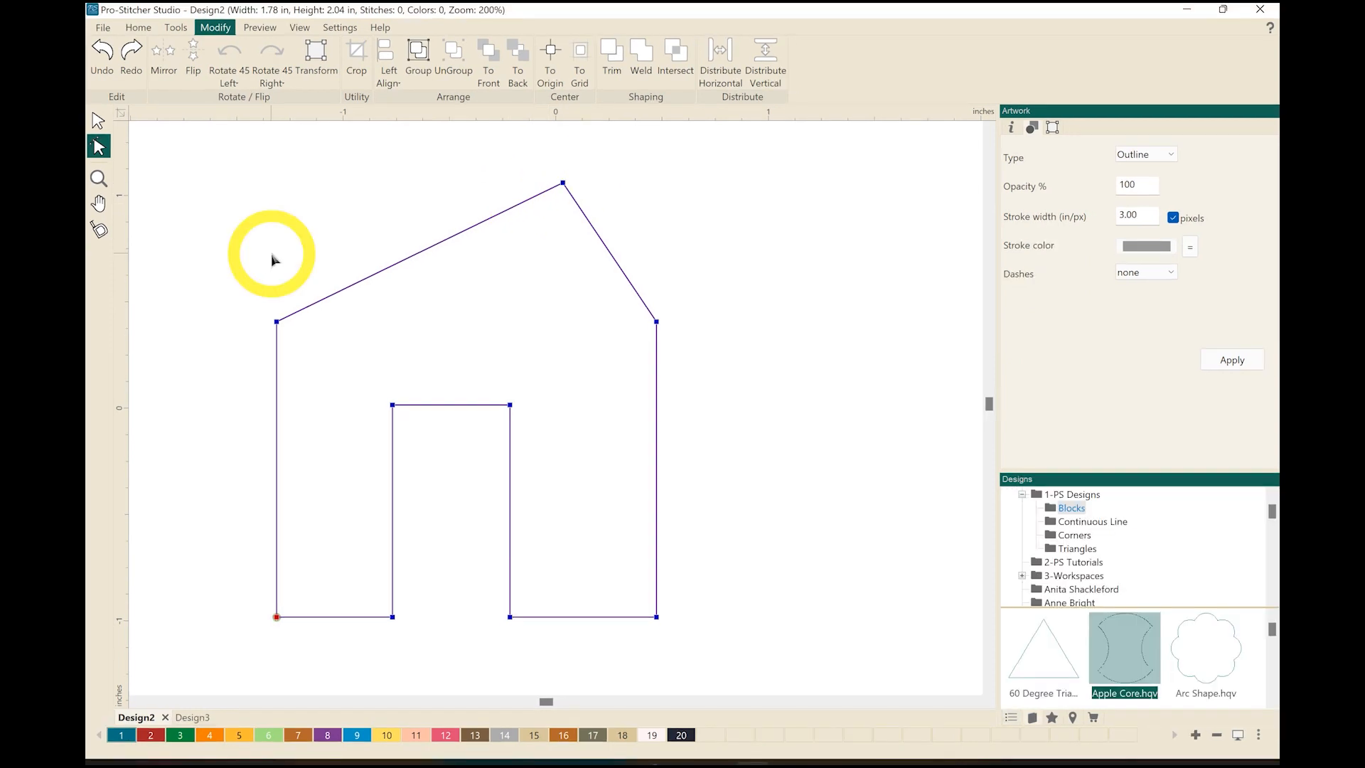
mouse_move(248, 270)
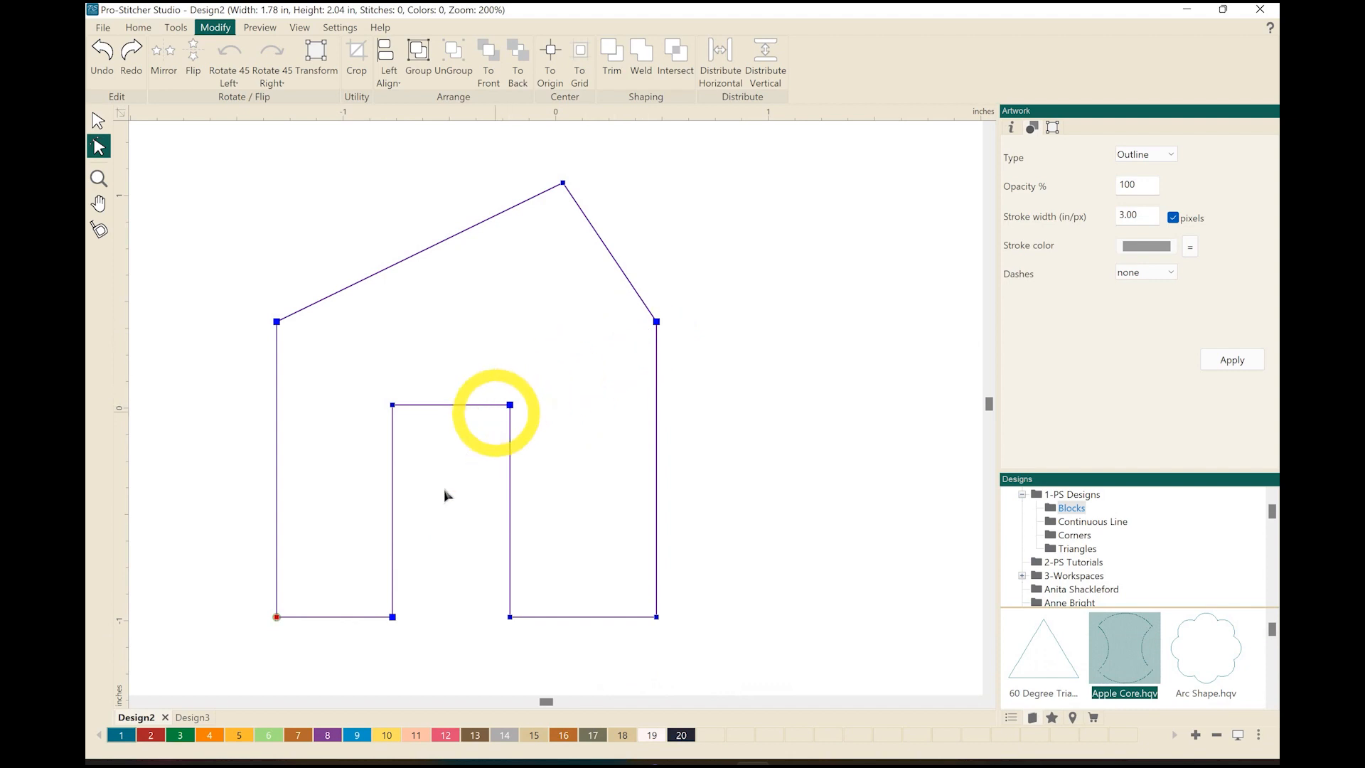
mouse_move(282, 324)
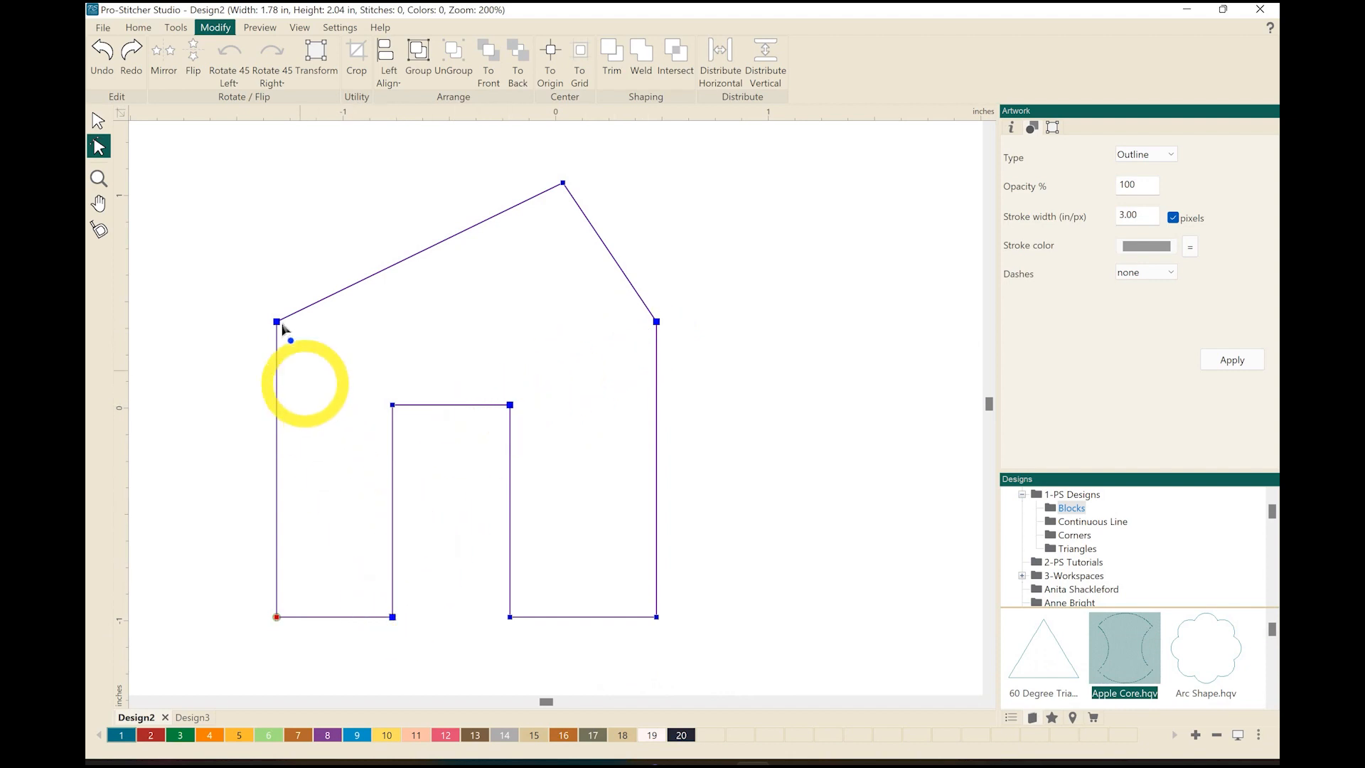